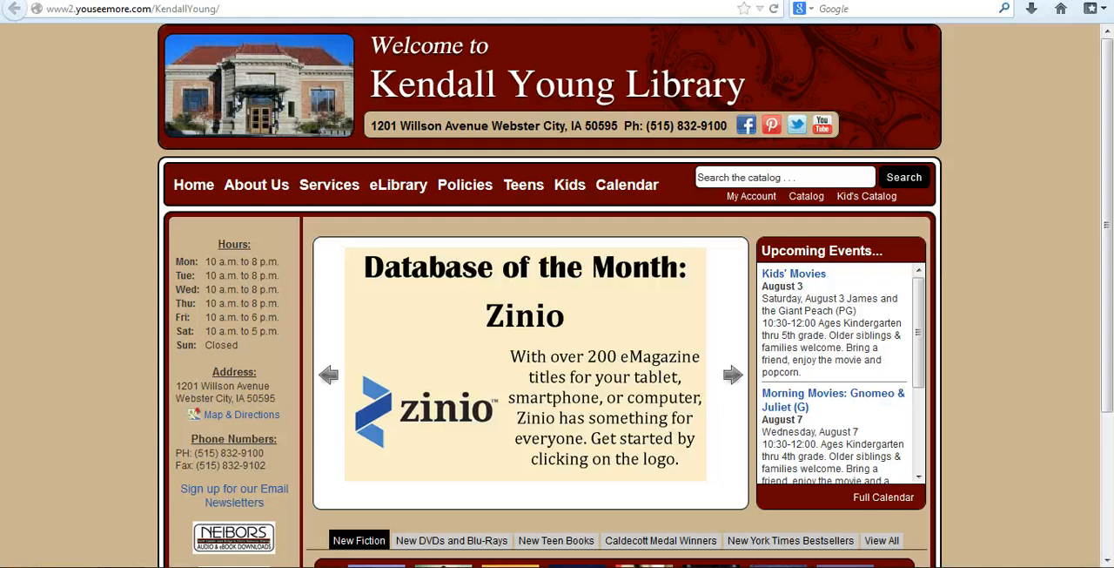
- Run a catalog search for 'four blind mice' from the header search box
left_click(731, 374)
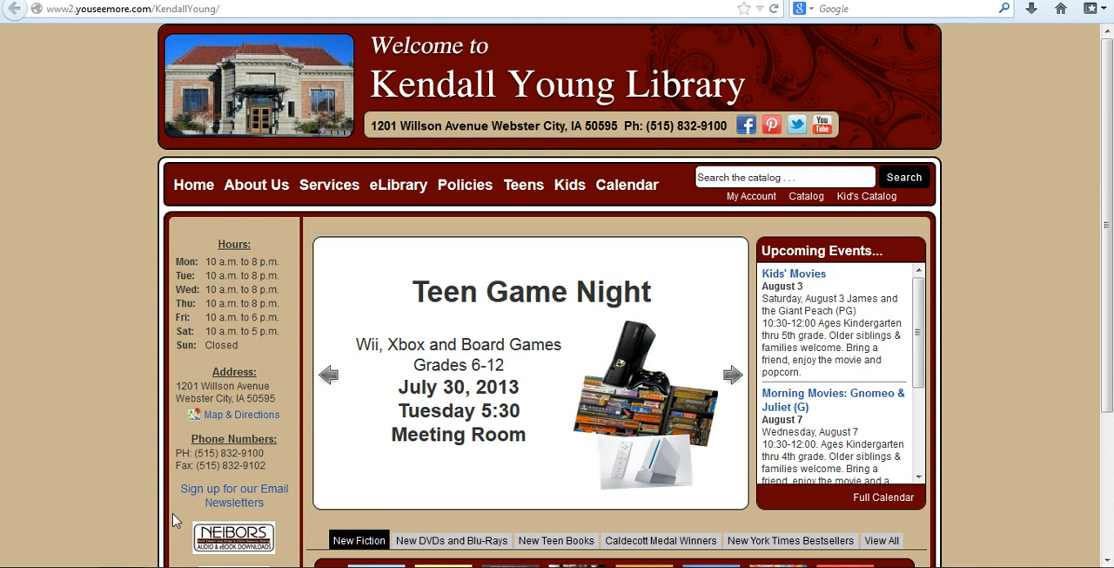
mouse_move(14, 470)
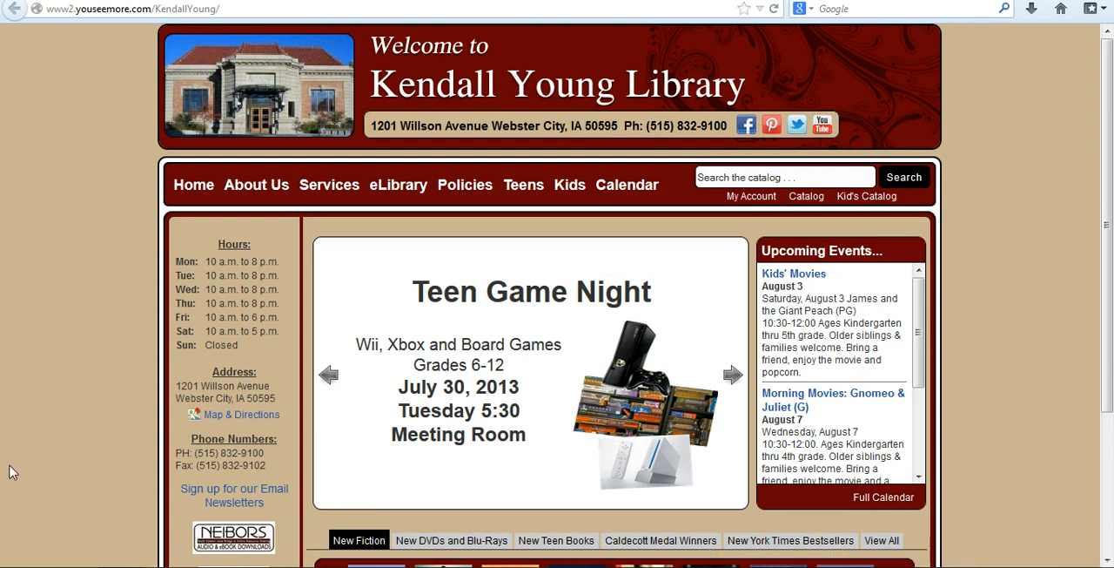
mouse_move(602, 394)
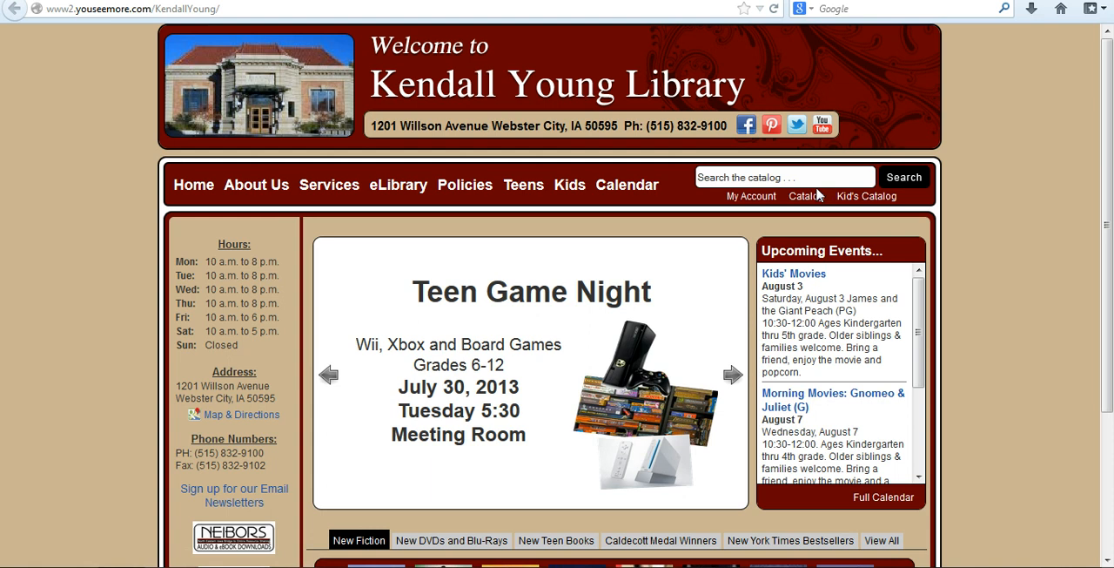
left_click(783, 177)
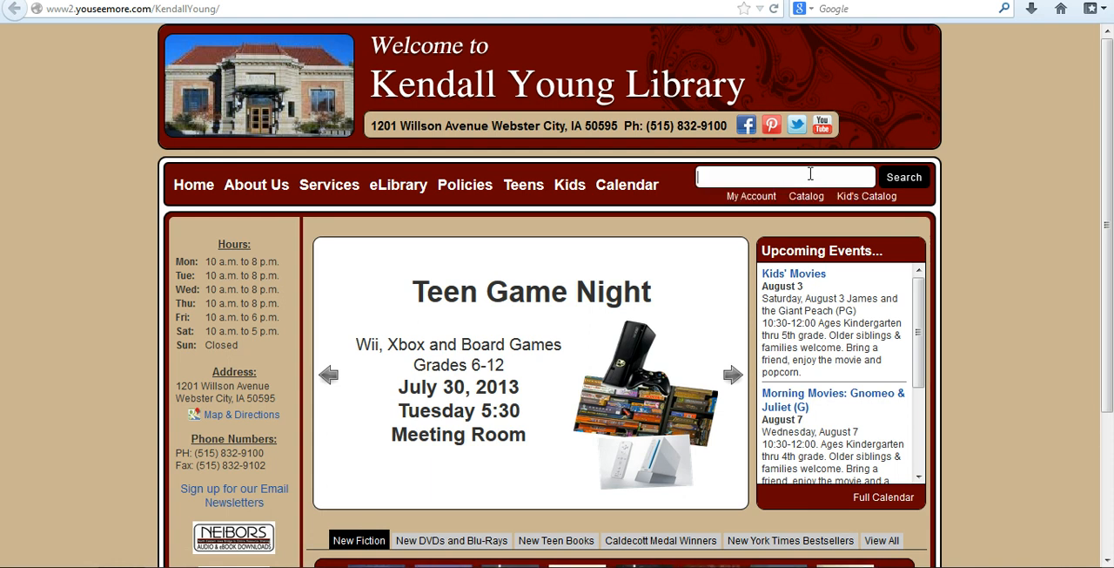
type("four blind mice")
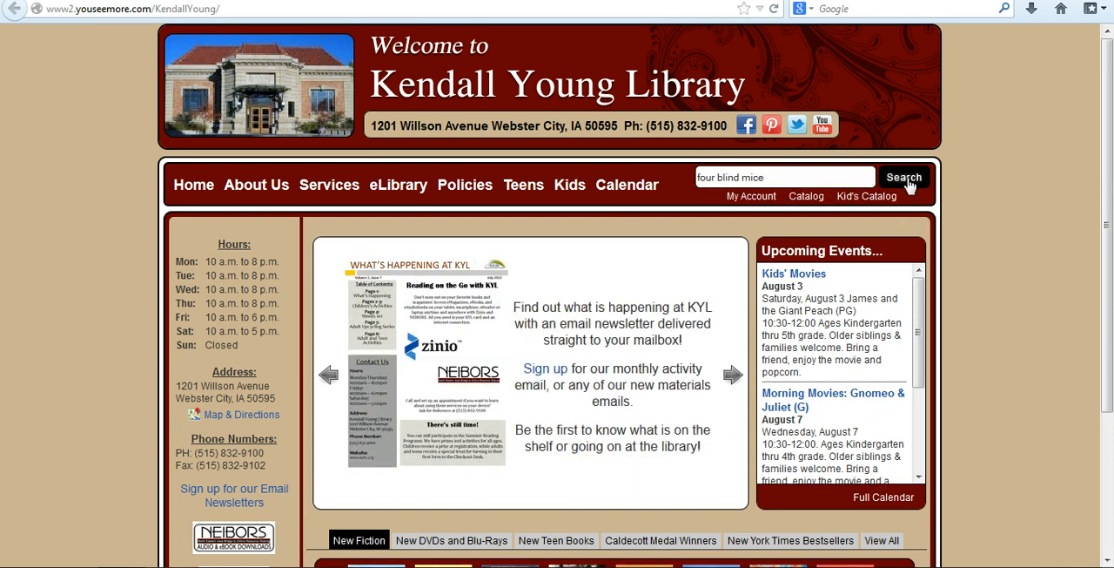
left_click(903, 178)
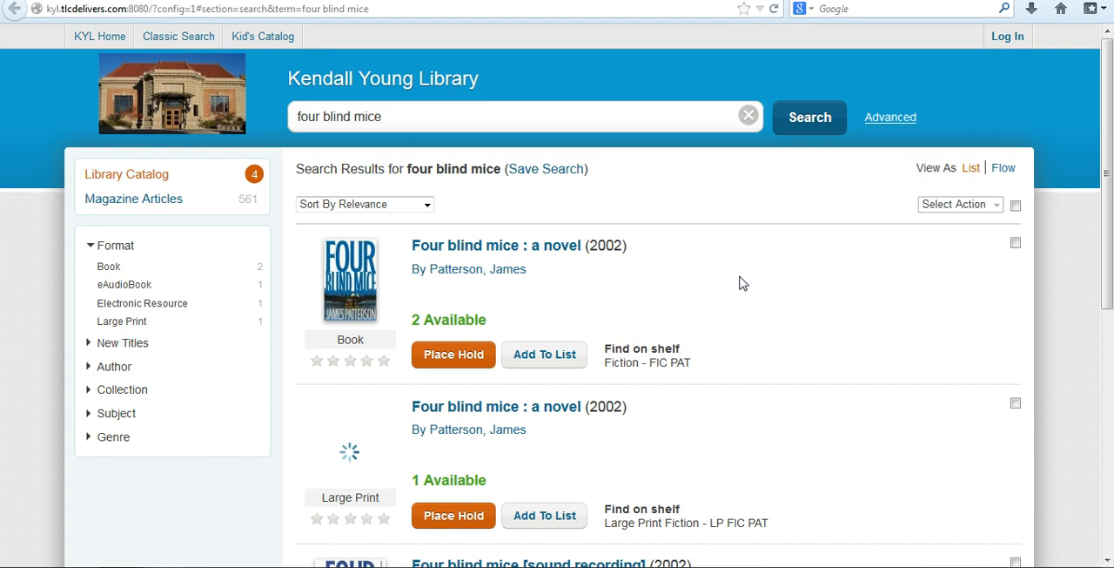
- Scroll past the novel, large print and audio CD results down to the eAudioBook edition
scroll("down", 3)
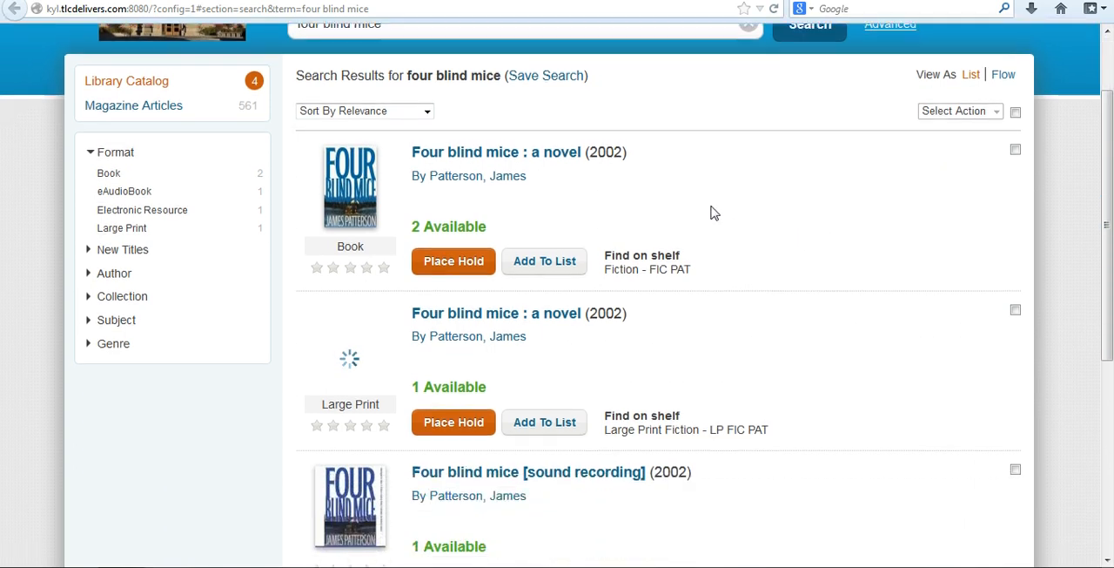
scroll("down", 3)
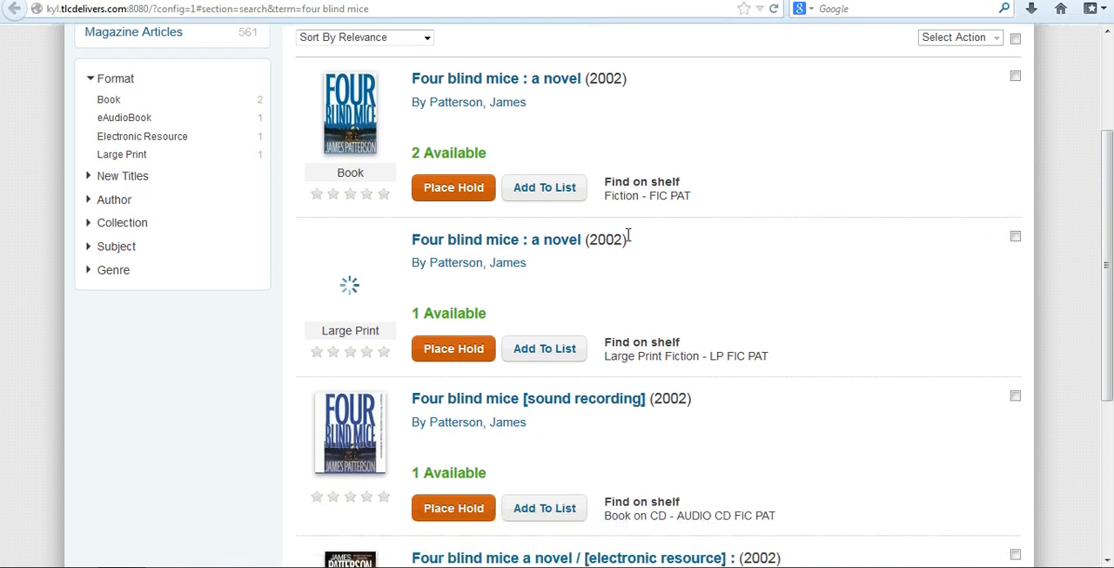
scroll("down", 3)
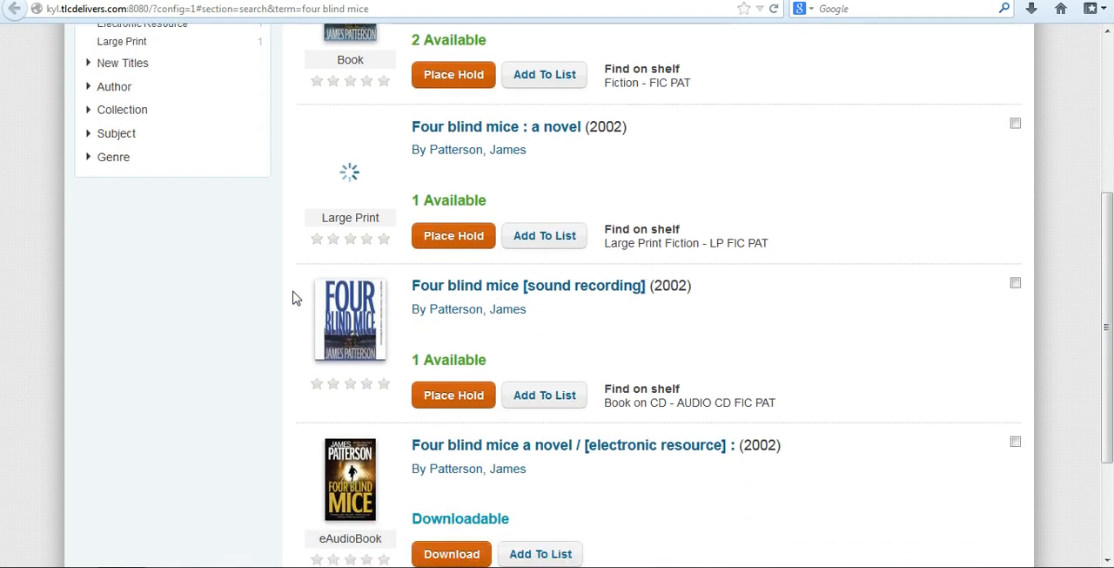
mouse_move(606, 366)
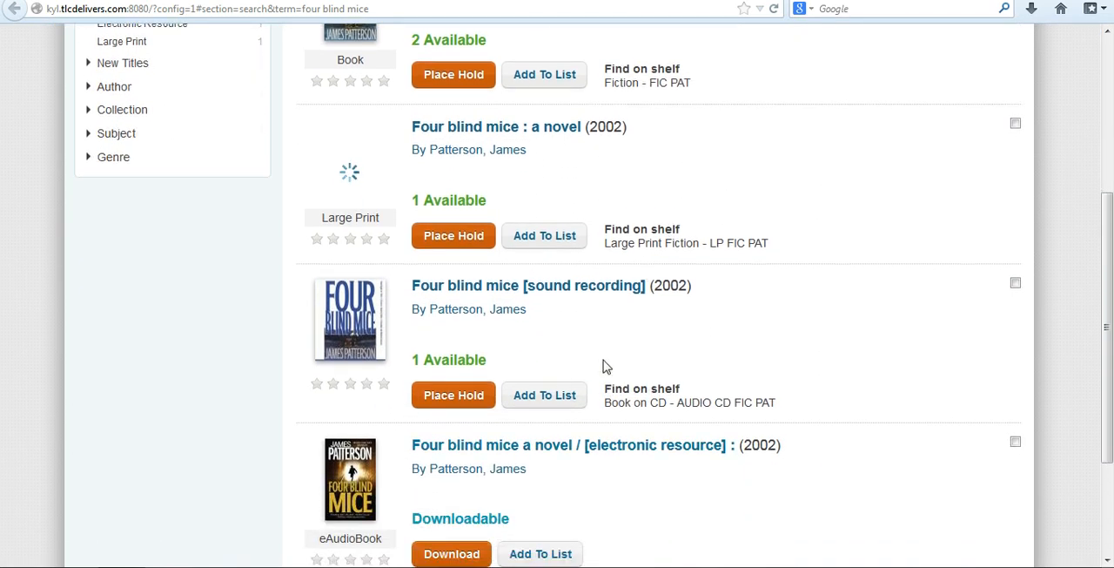
scroll("down", 3)
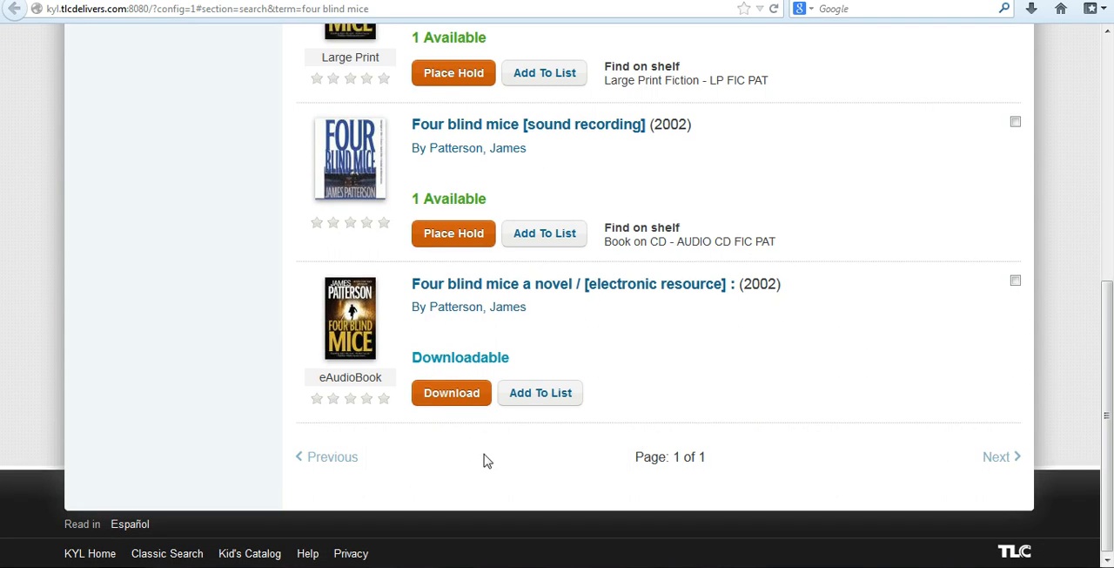
mouse_move(504, 408)
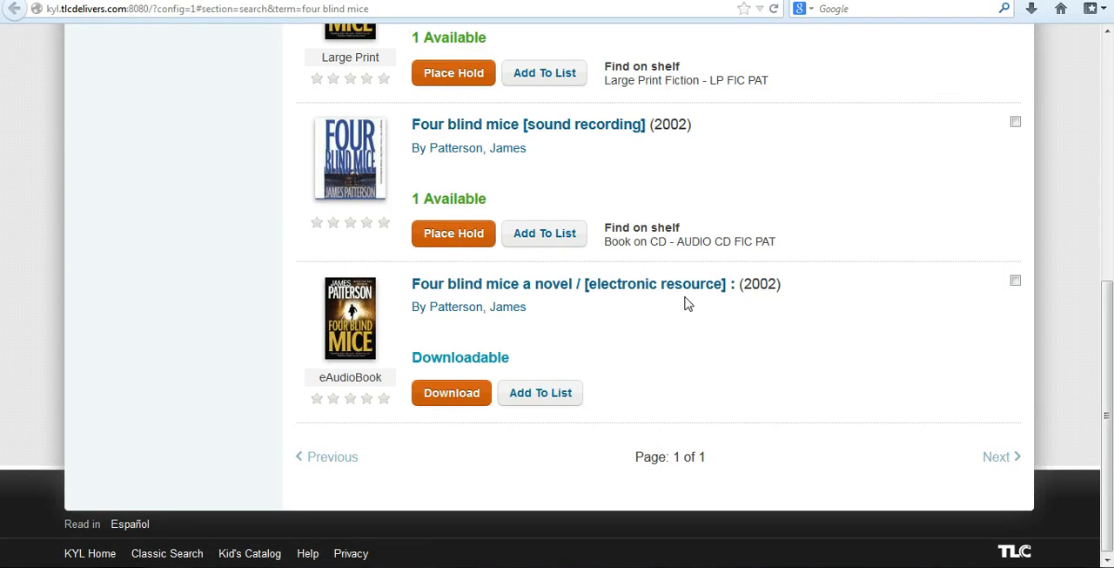
mouse_move(626, 275)
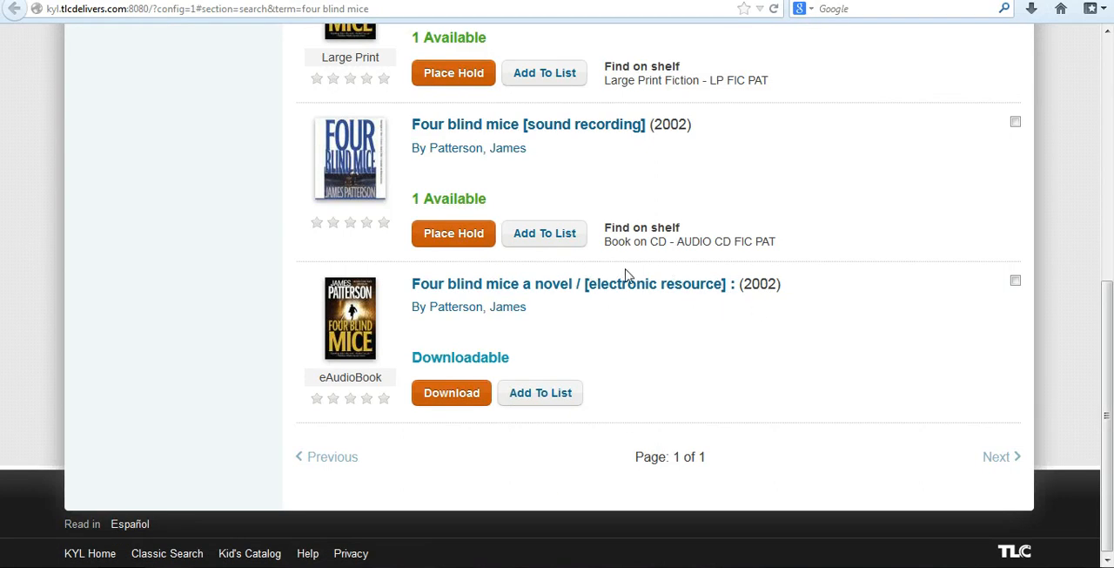
mouse_move(619, 279)
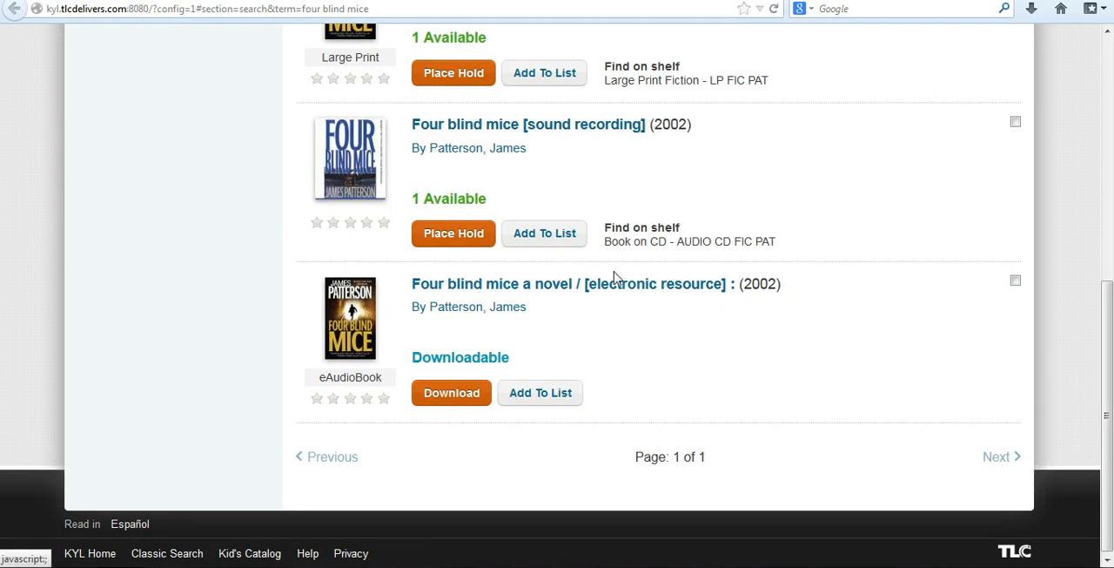
mouse_move(341, 421)
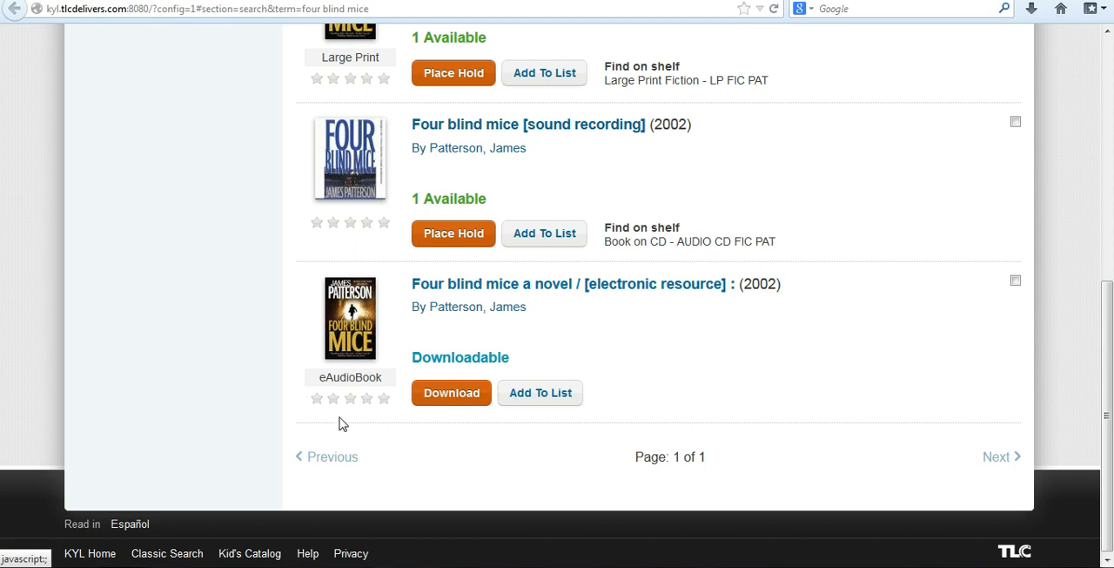
mouse_move(340, 387)
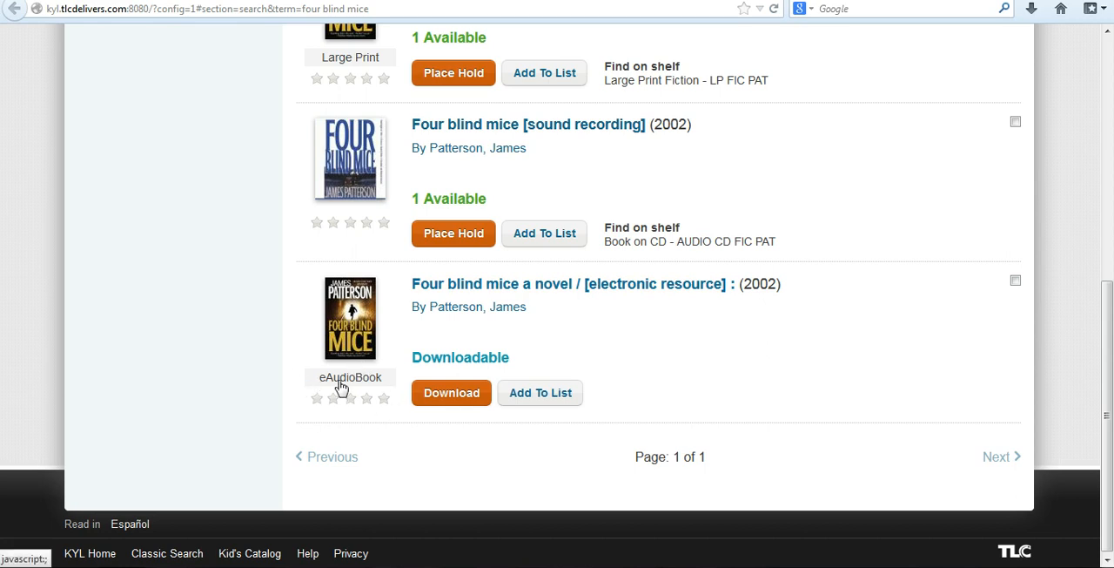
mouse_move(295, 369)
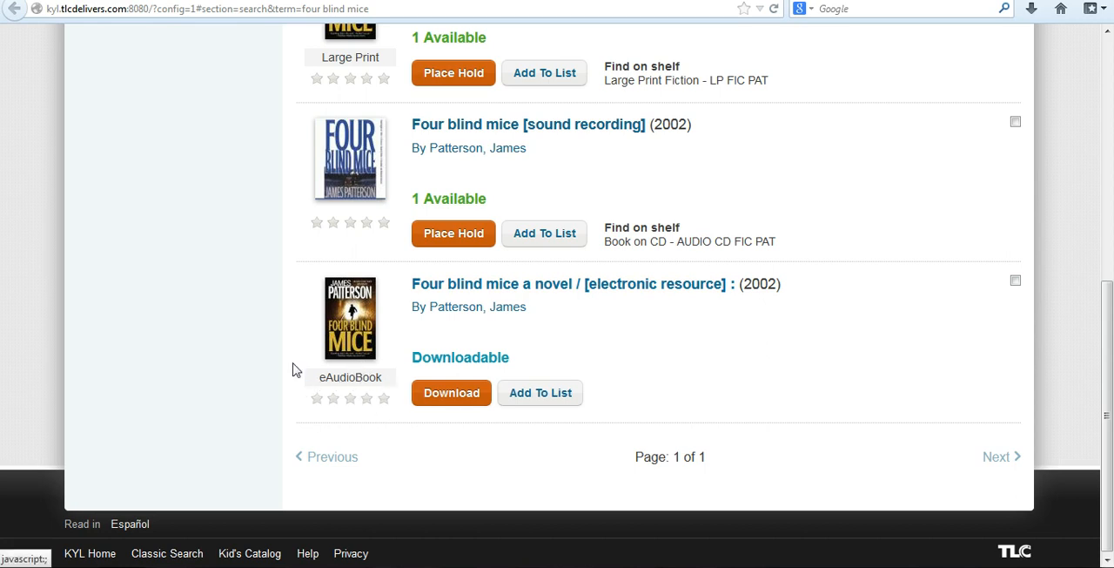
mouse_move(404, 347)
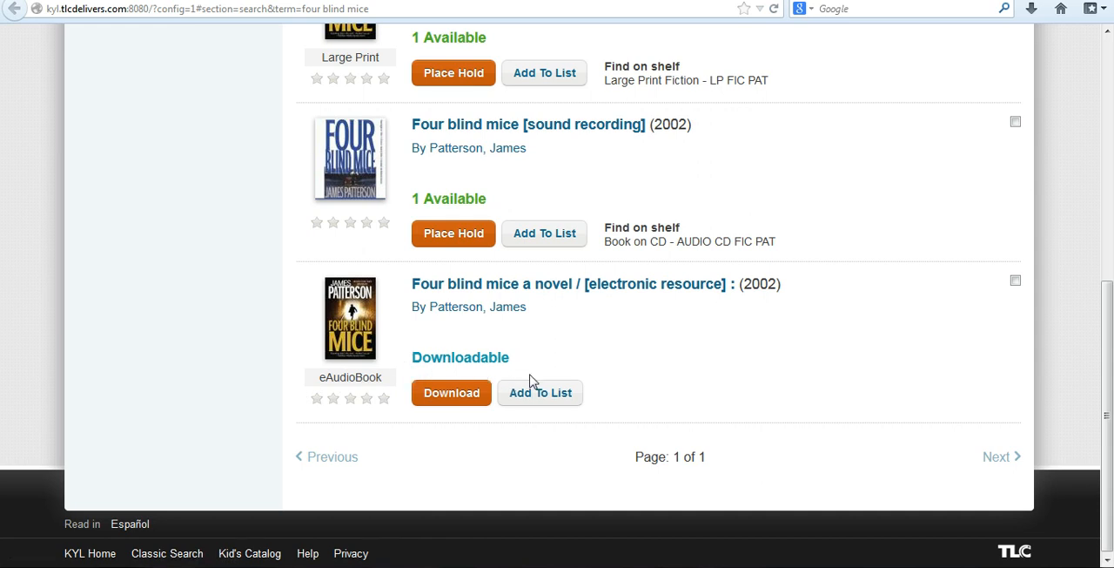
mouse_move(501, 416)
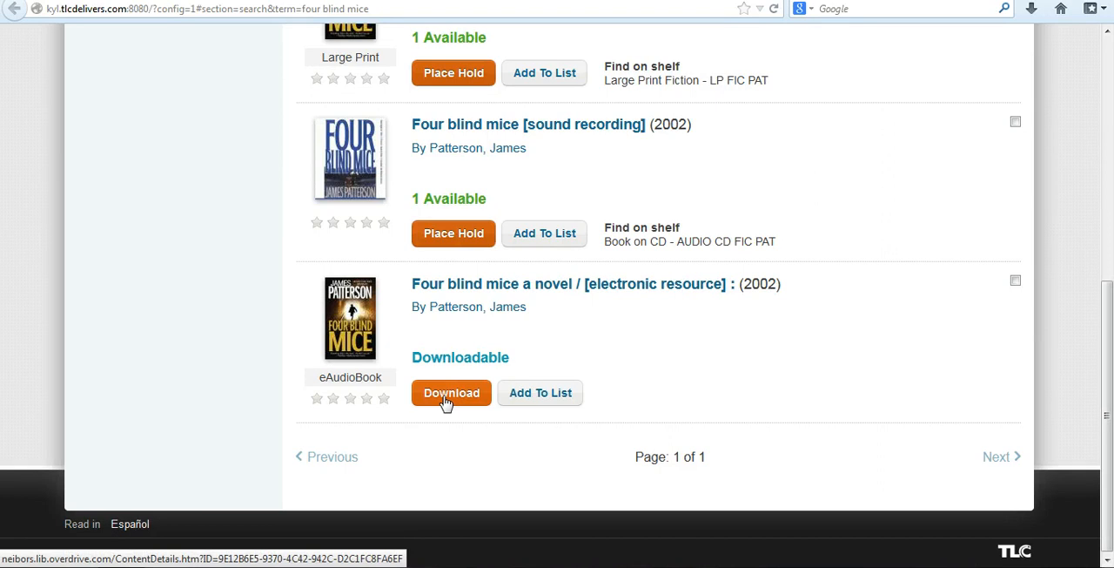
mouse_move(427, 390)
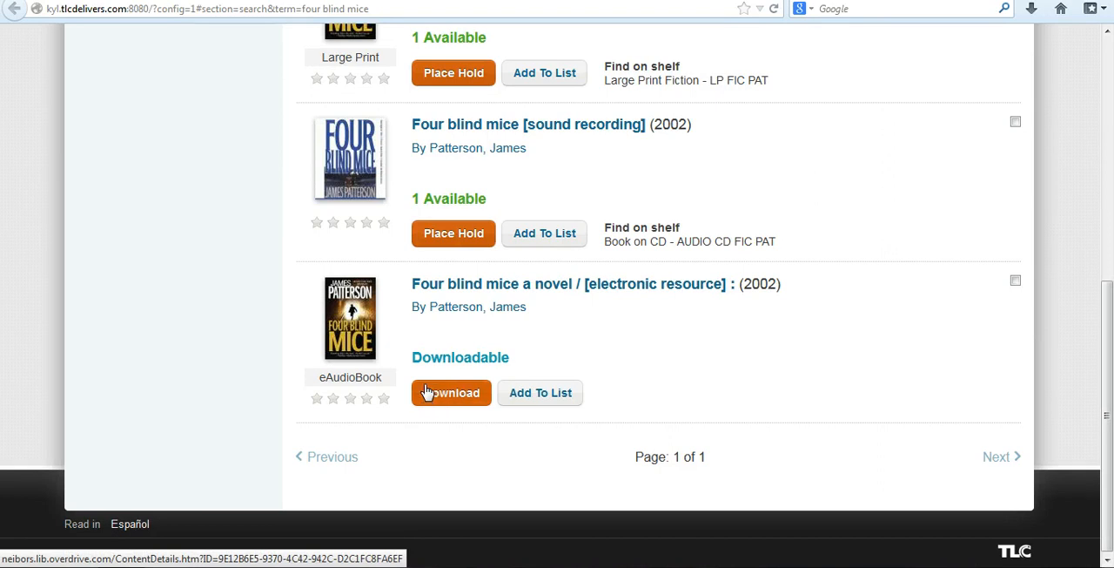
- View the Four Blind Mice eAudiobook's NEIBORS OverDrive page with its Borrow button, then return to the homepage tab
left_click(449, 392)
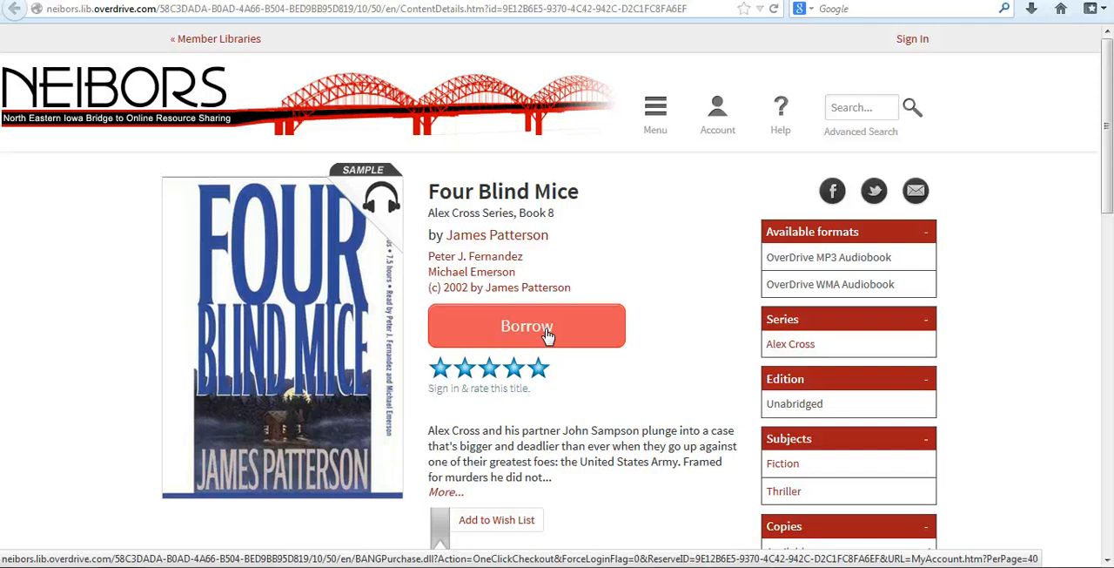
mouse_move(594, 56)
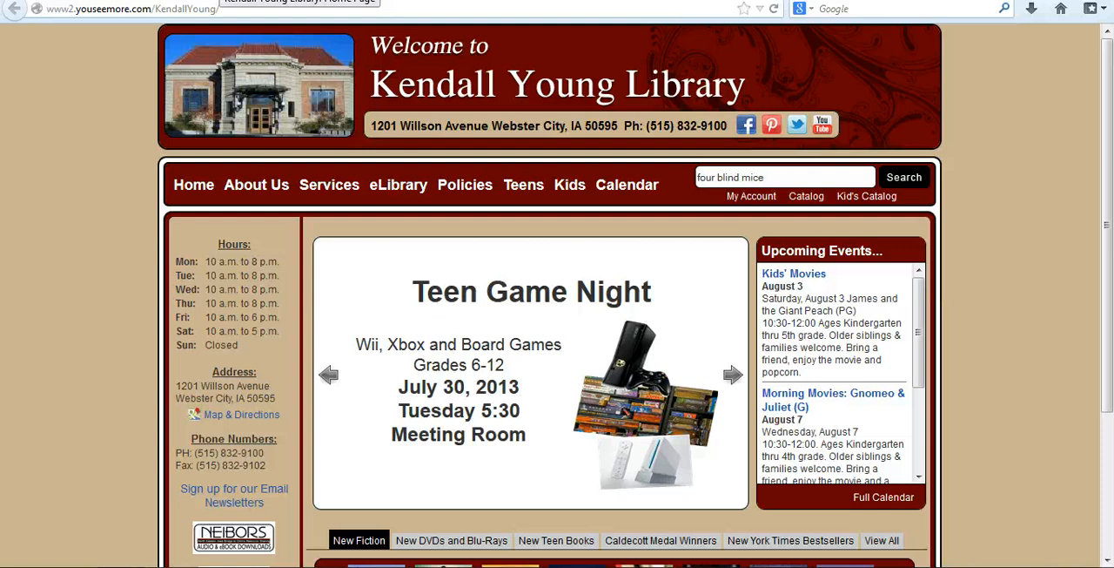
left_click(731, 374)
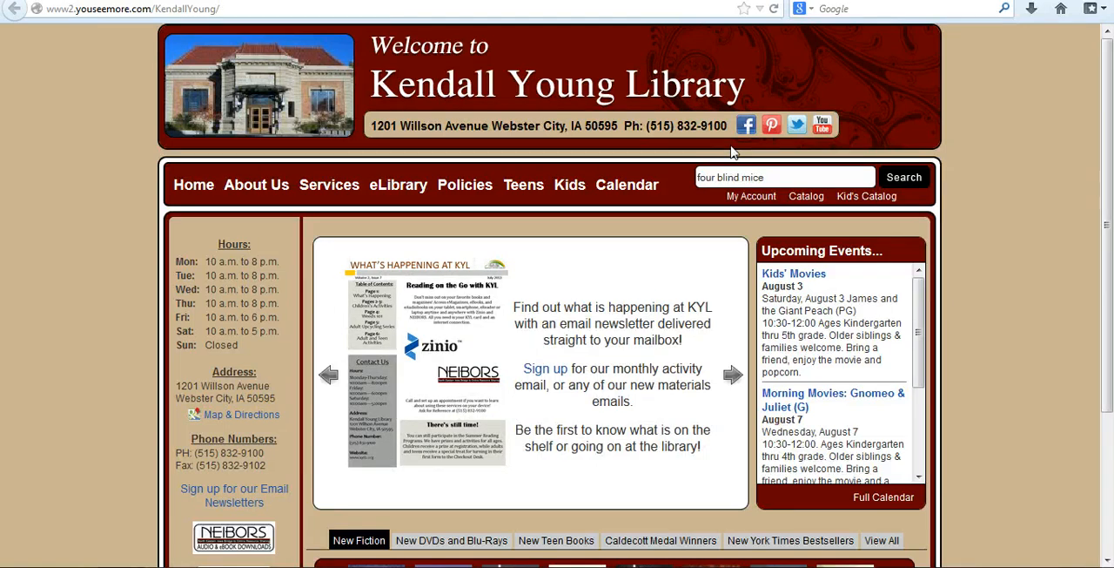